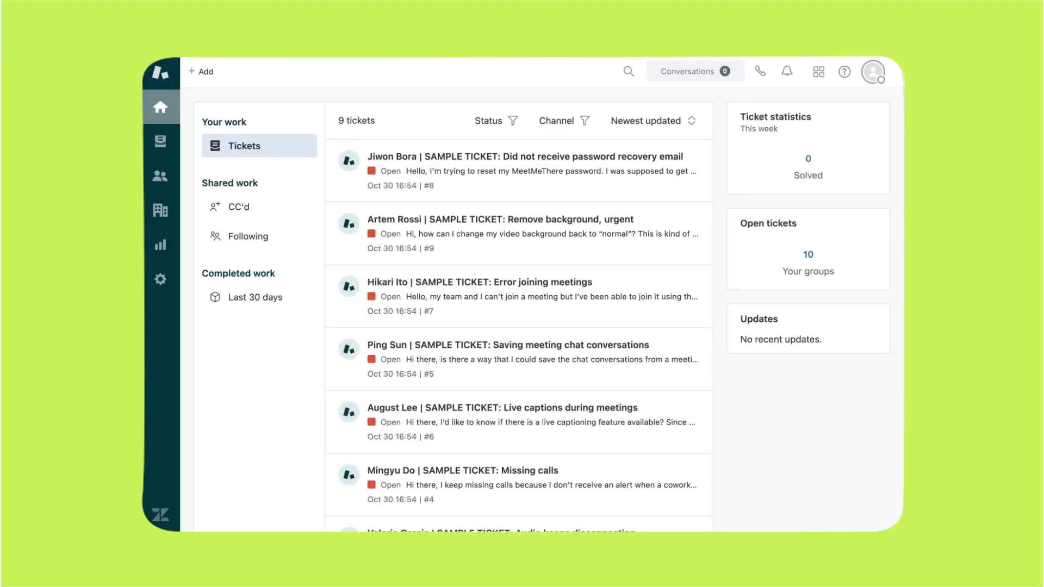
Step: Switch from the ticket workspace to the Admin Center via the products menu
left_click(818, 72)
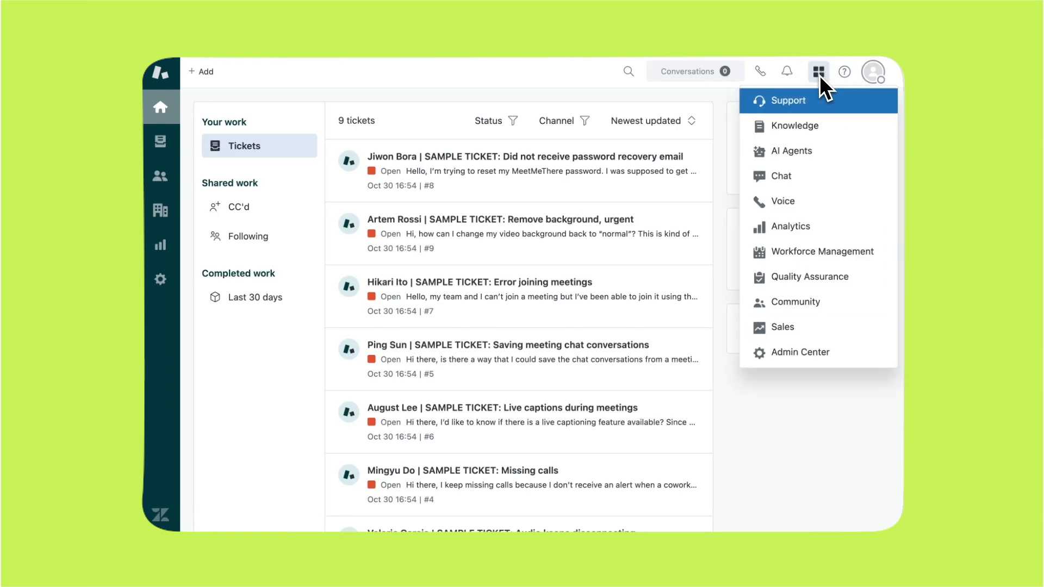
mouse_move(798, 352)
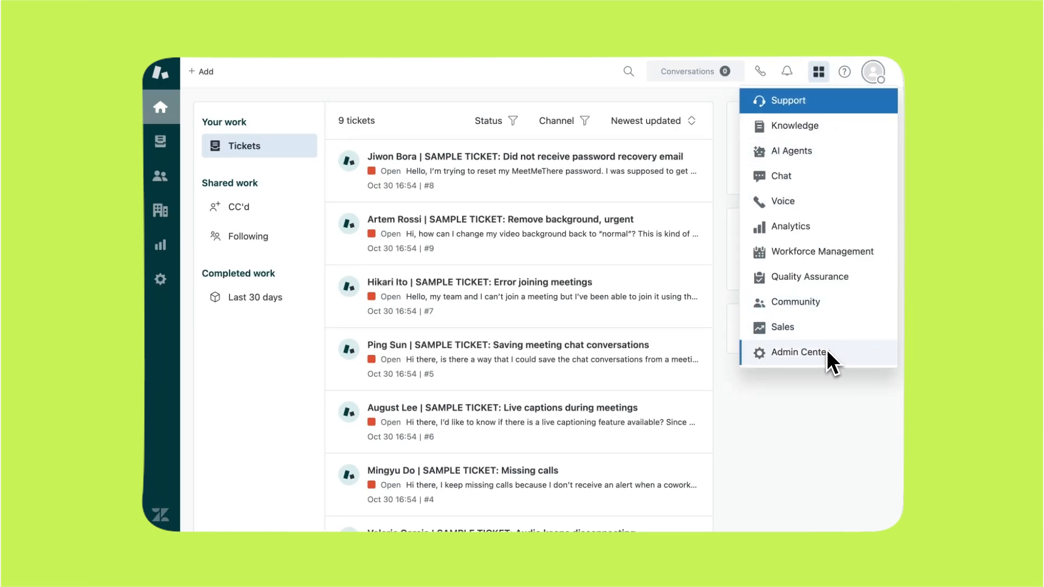
left_click(795, 352)
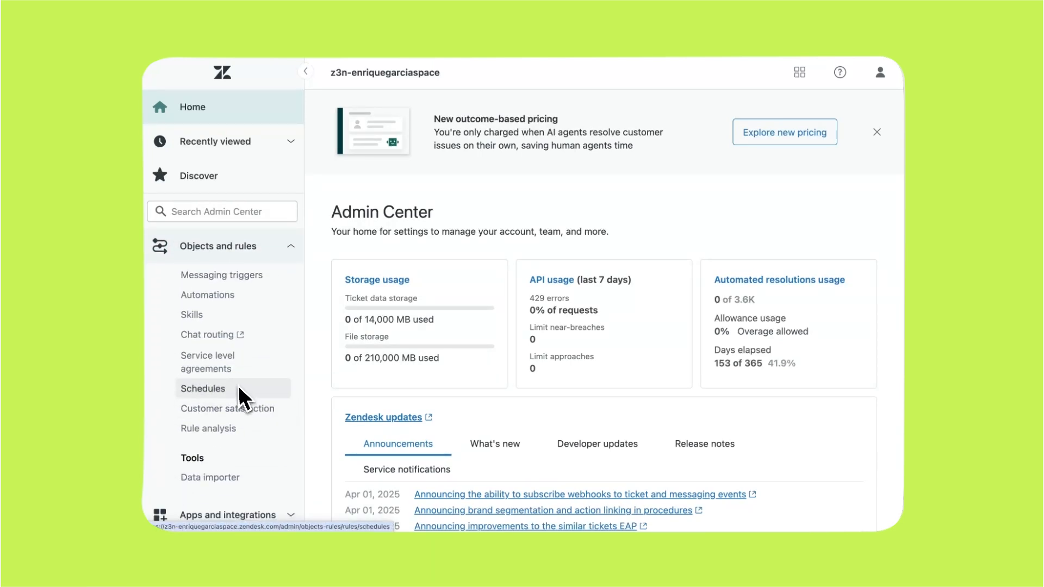
Step: Start a new schedule under Schedules, keep Pacific Time, and remove Tuesday's working hours
left_click(204, 388)
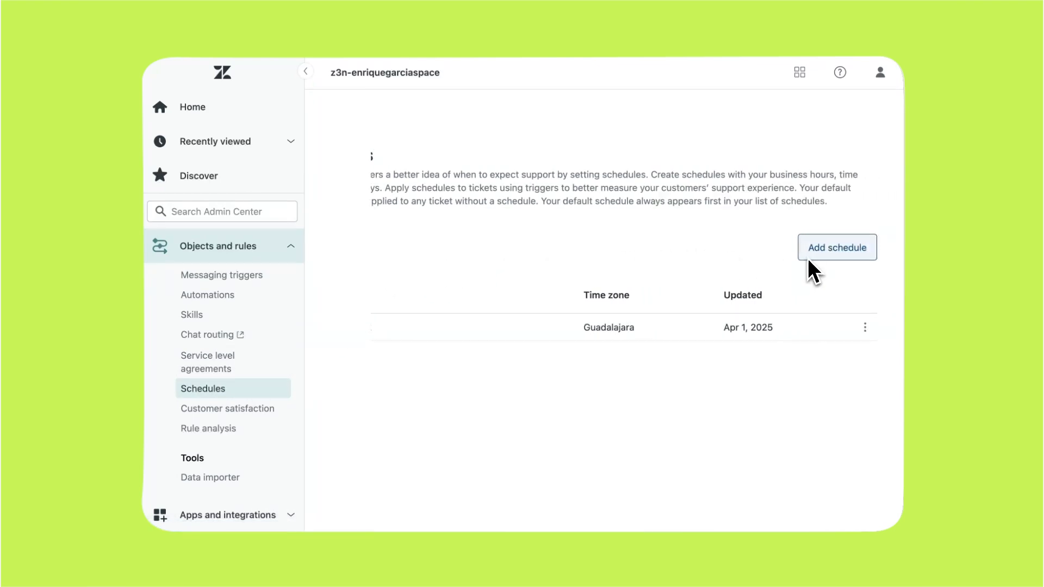
left_click(837, 247)
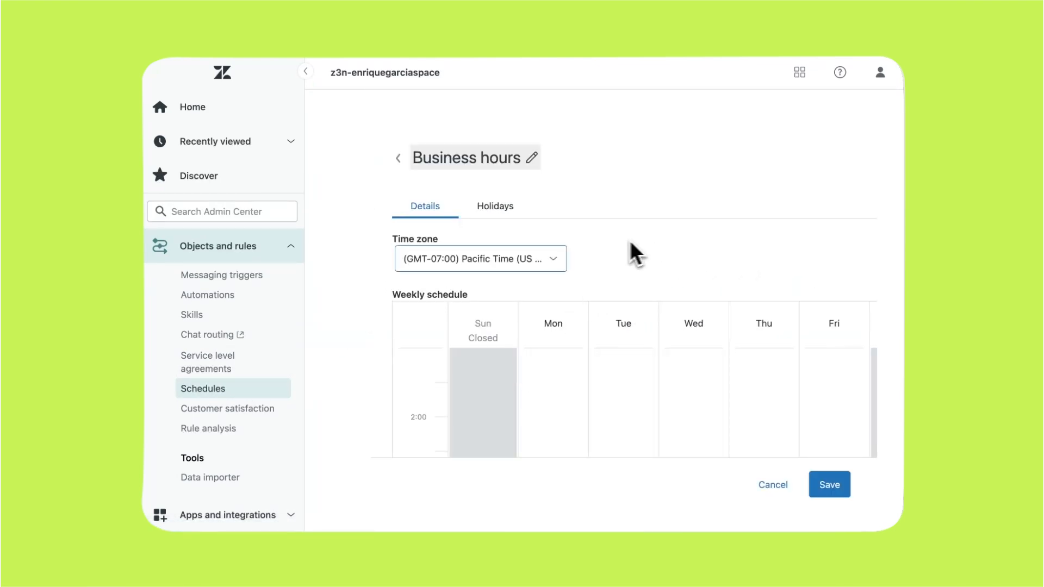
left_click(480, 258)
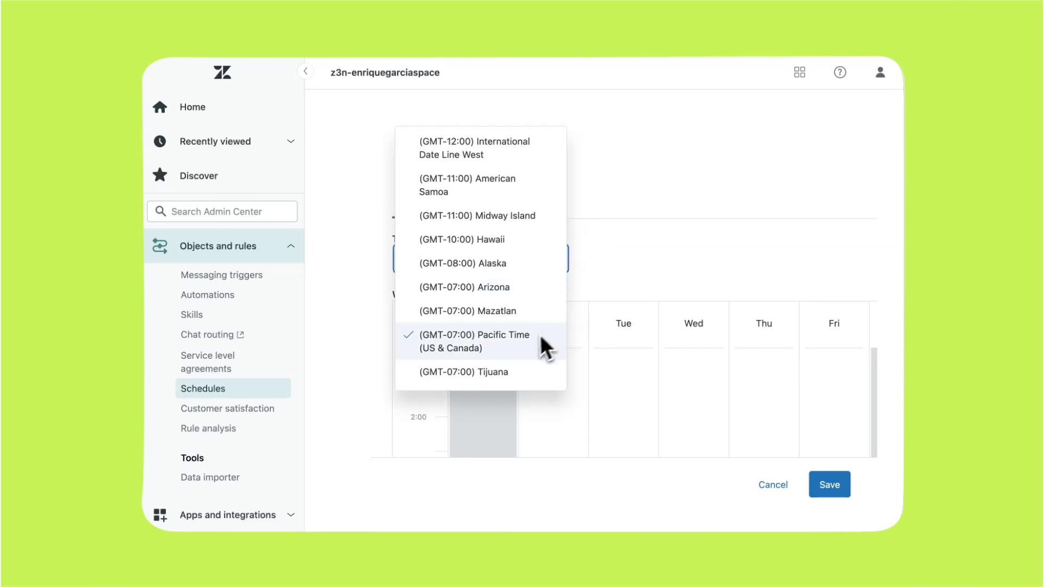
left_click(471, 341)
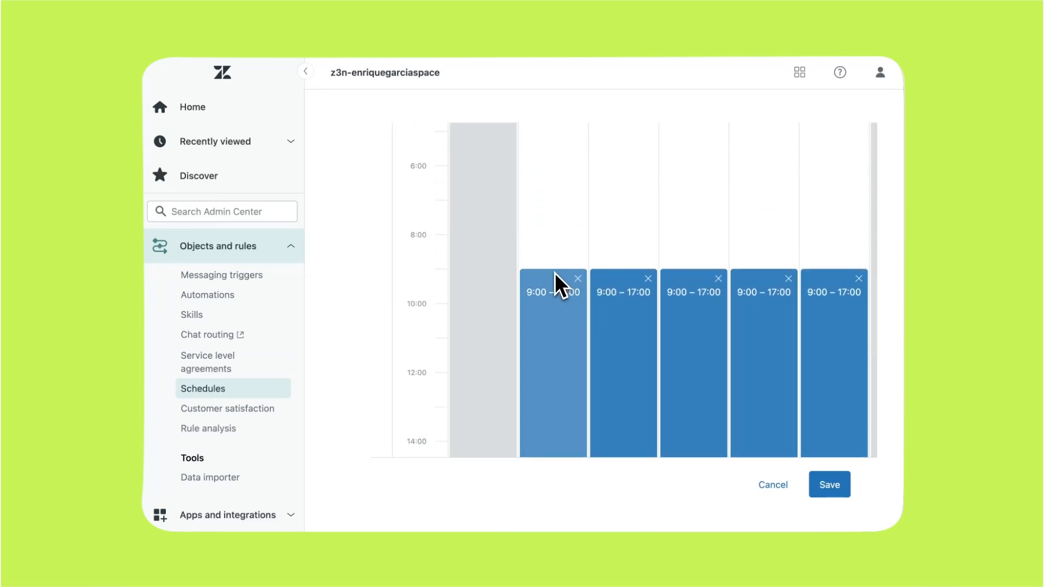
mouse_move(545, 279)
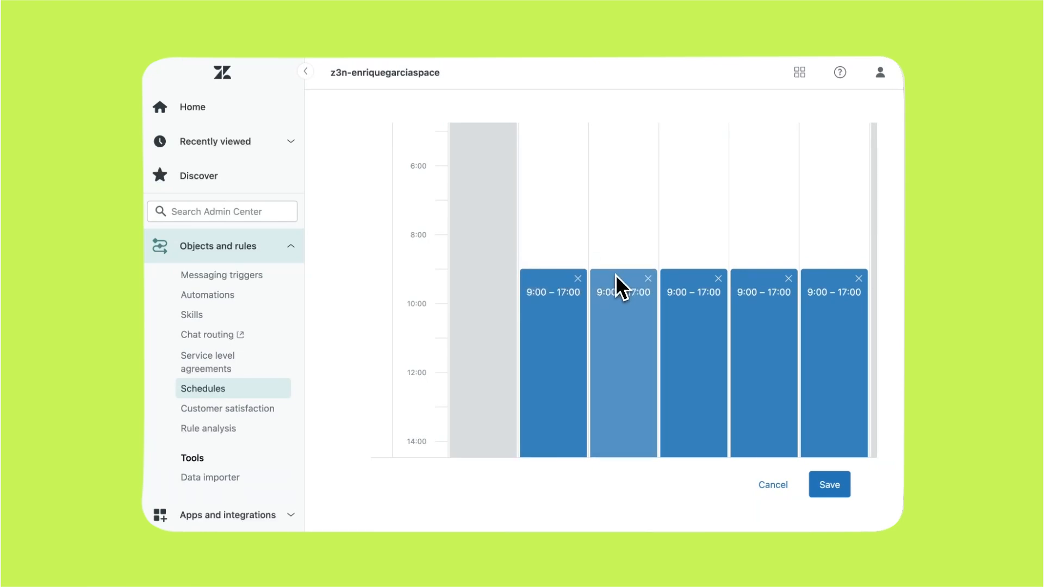
left_click(647, 278)
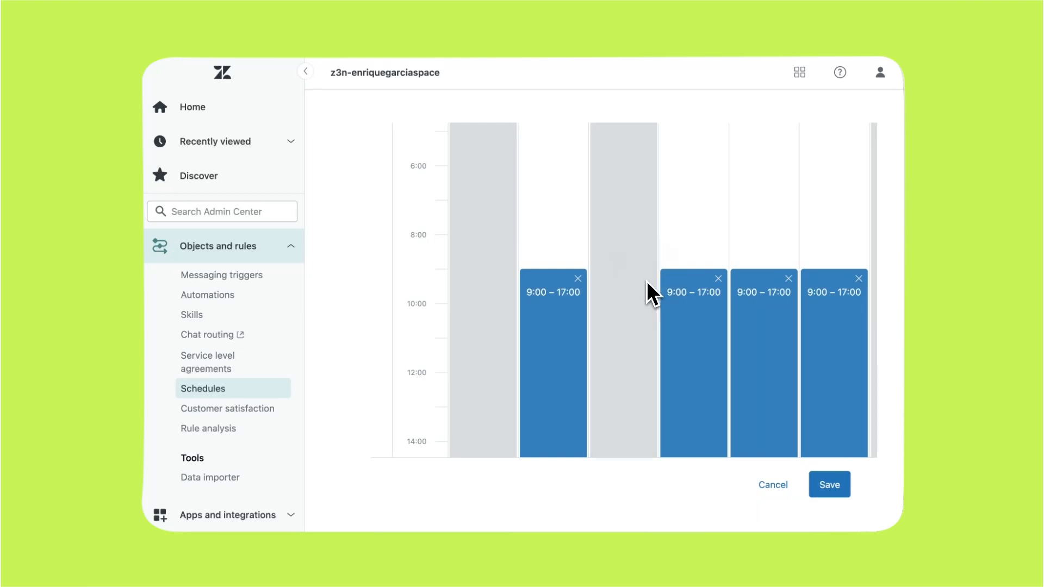
scroll("up", 3)
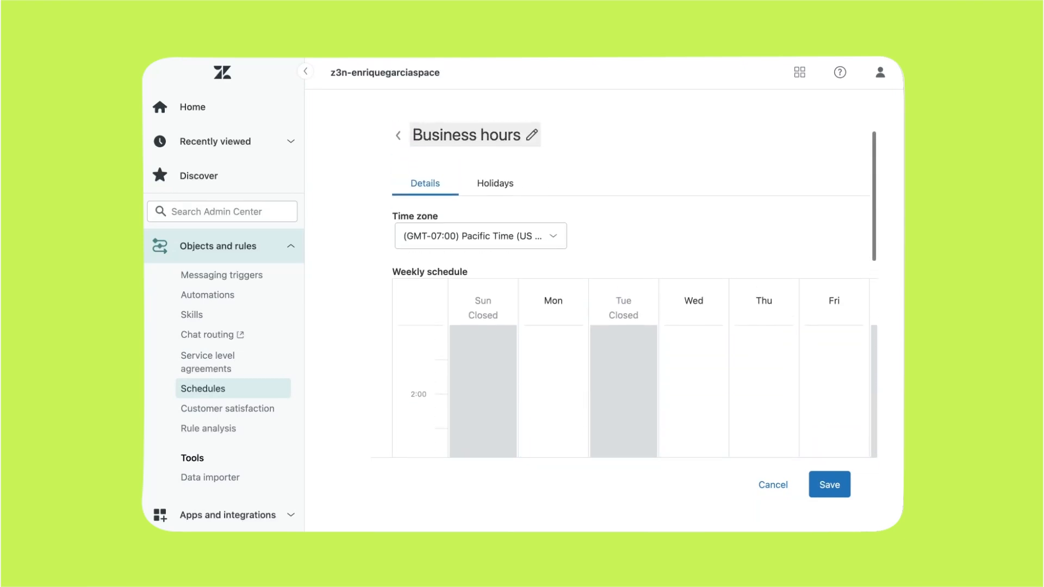
Step: Check the Holidays section without adding one, then save the Business hours schedule
left_click(494, 183)
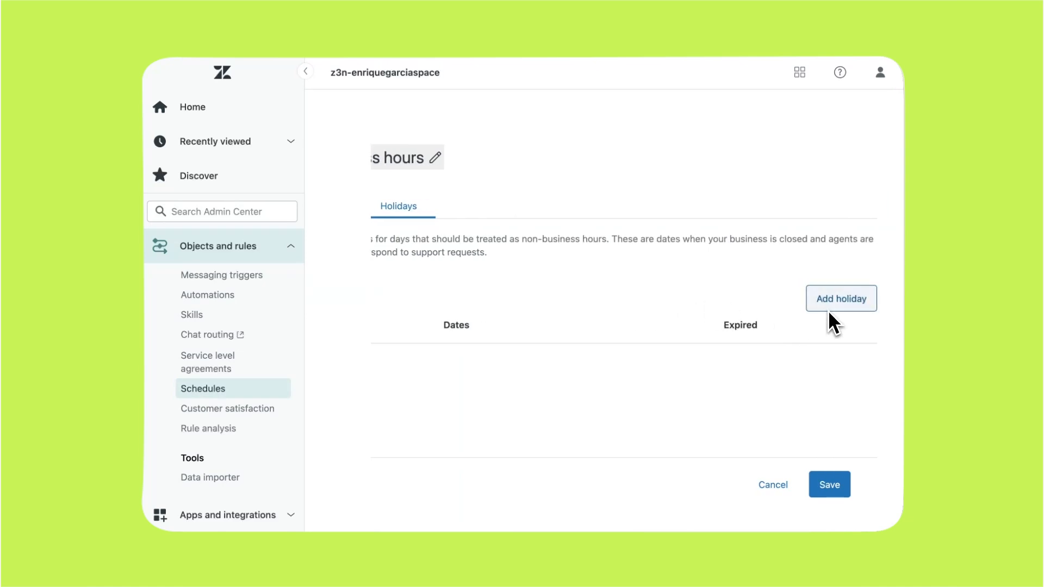
left_click(839, 299)
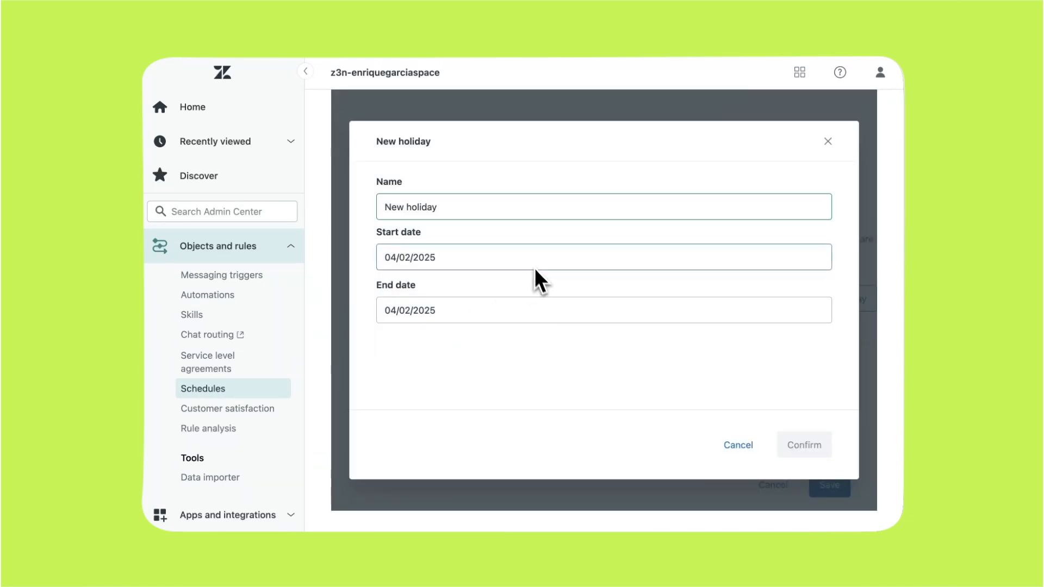
left_click(737, 444)
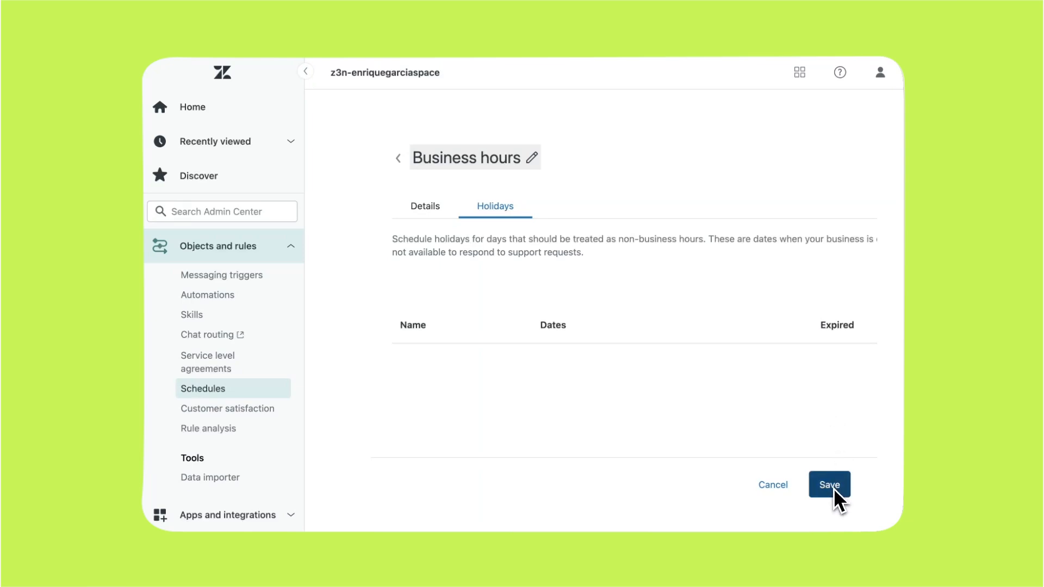
left_click(828, 485)
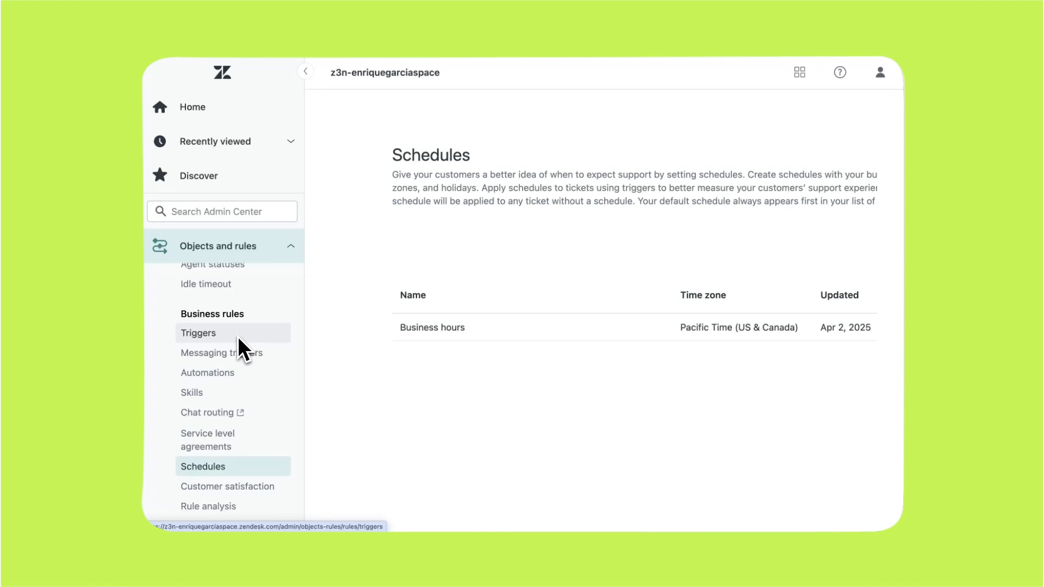
Step: Begin creating a new ticket trigger from the Triggers list
left_click(198, 332)
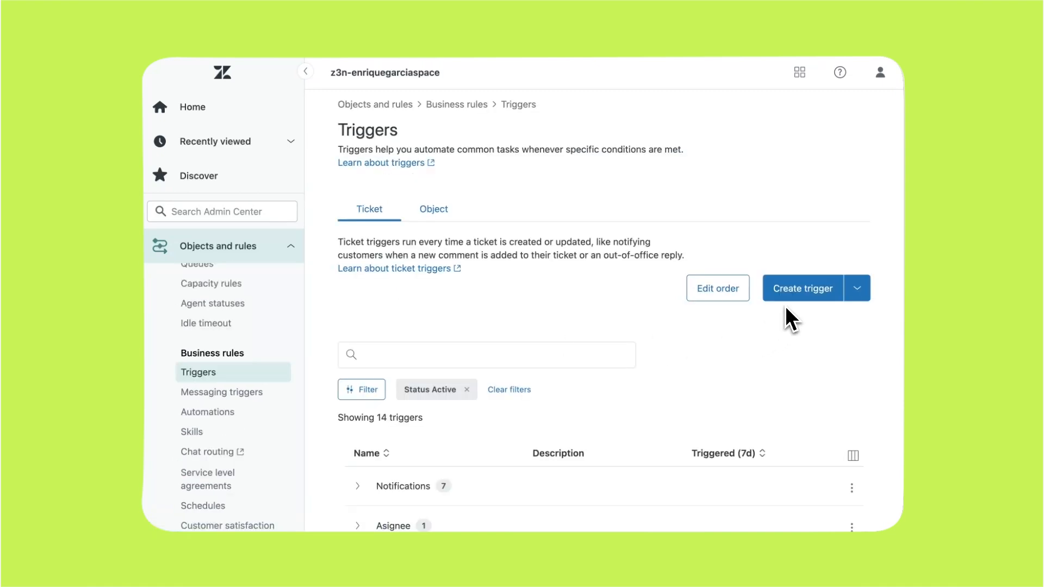
left_click(801, 288)
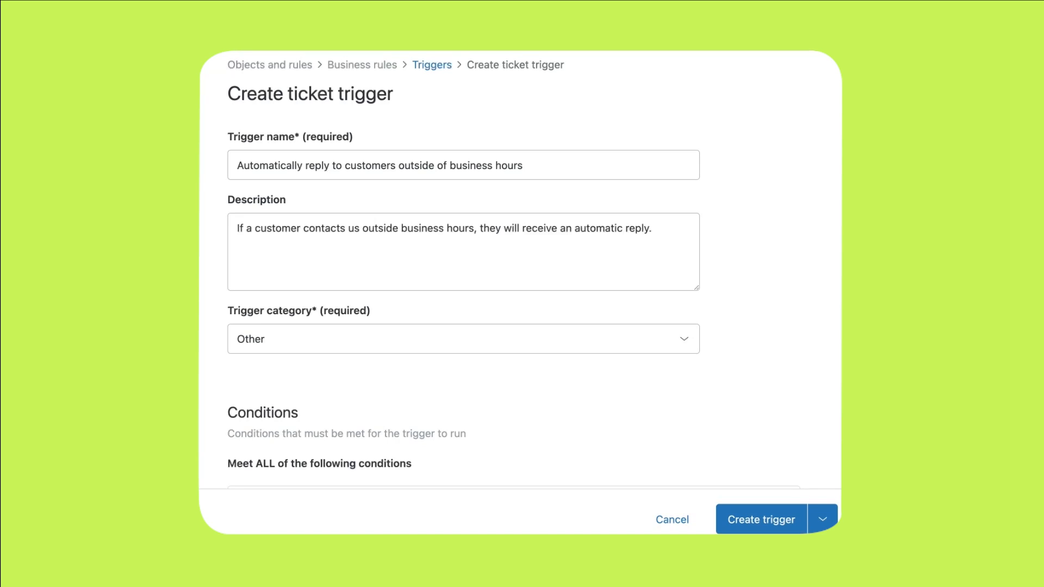
Step: Add conditions status New, outside business hours, agent replies under 1, channel Email, and a requester email action
scroll("down", 3)
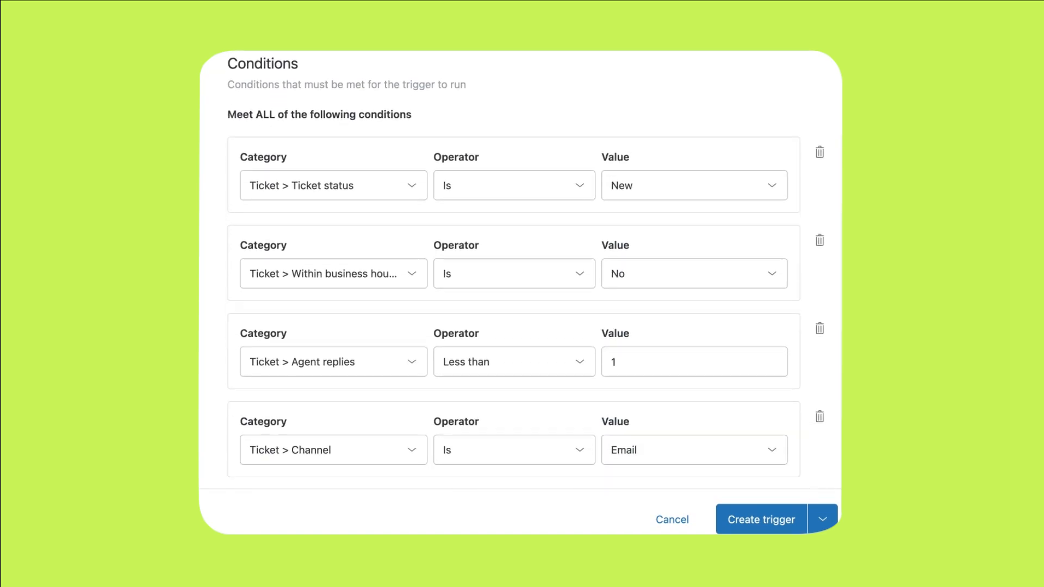
scroll("down", 3)
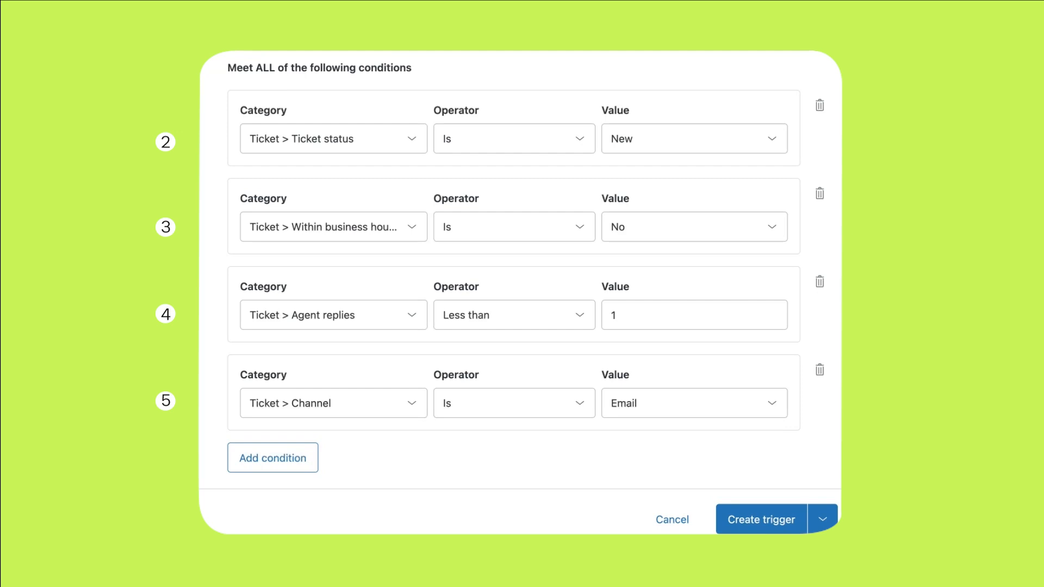
scroll("down", 3)
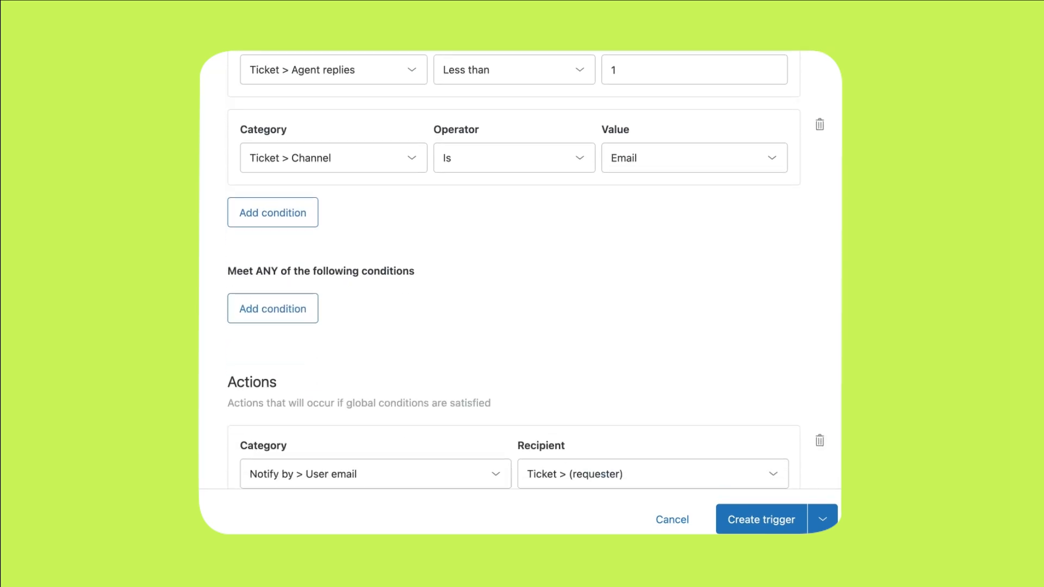
Step: Write the auto-reply email subject and body and create the trigger as active
scroll("down", 3)
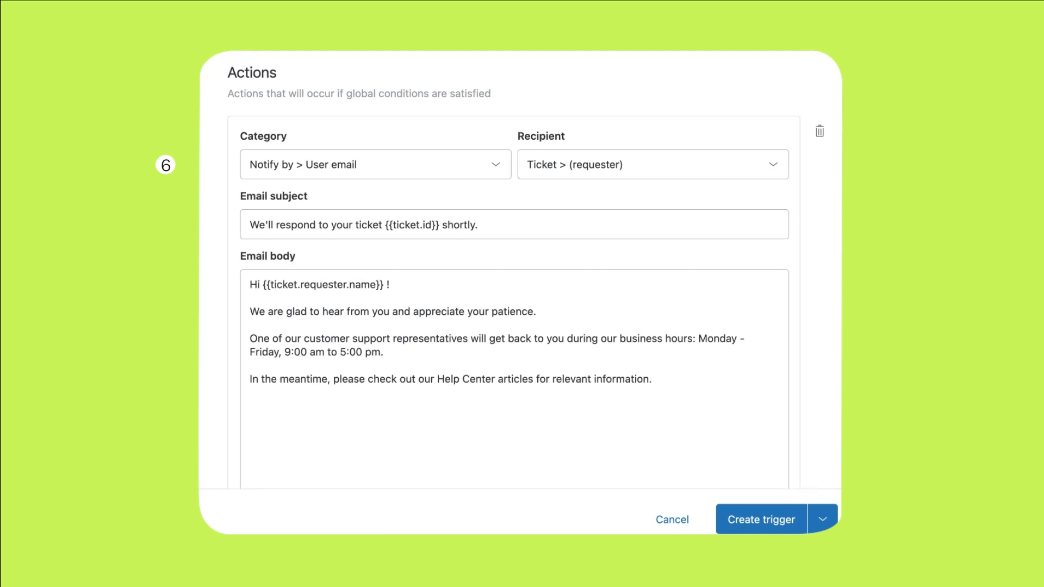
mouse_move(739, 525)
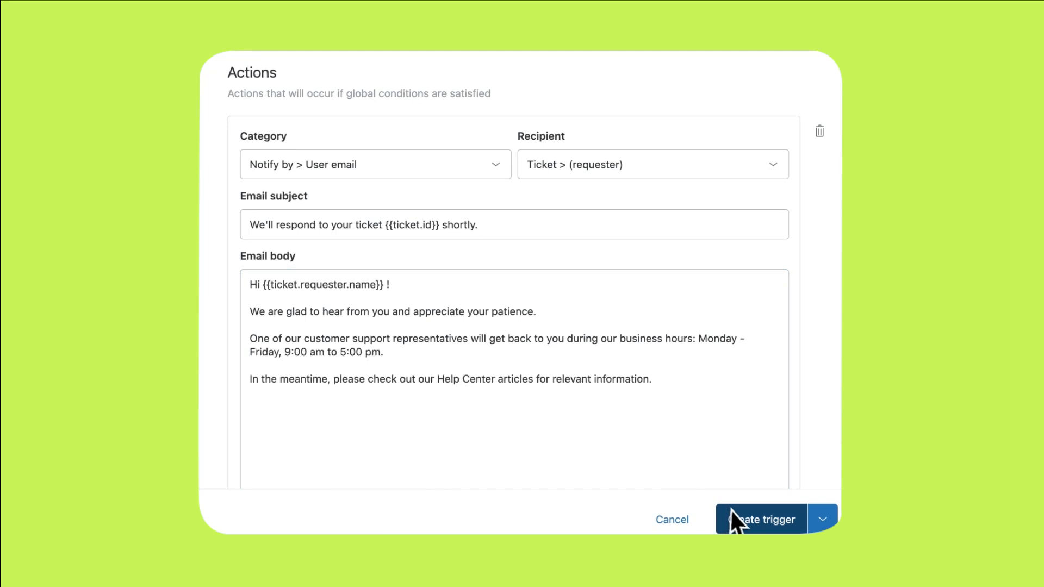
left_click(761, 520)
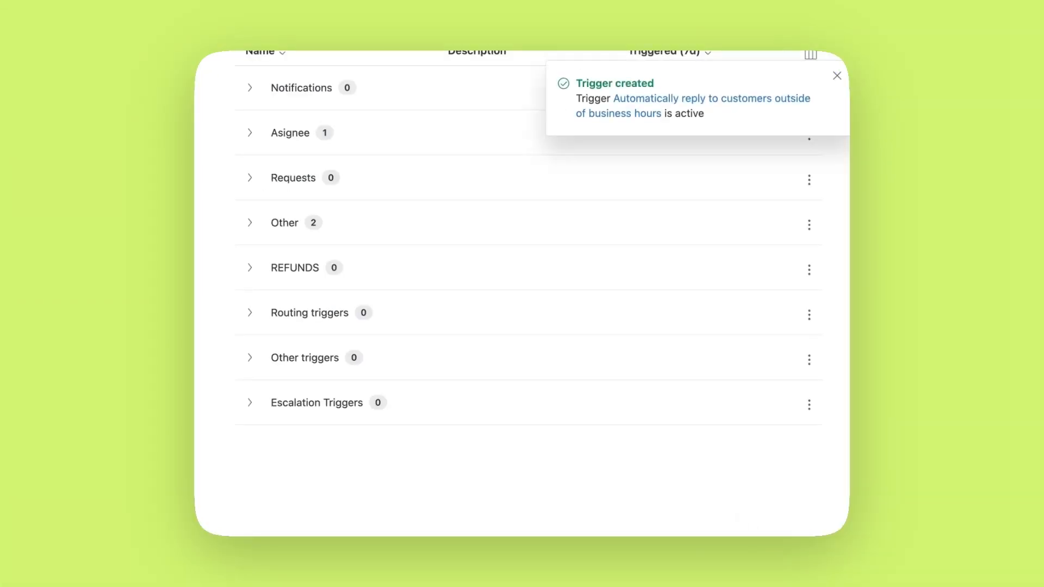